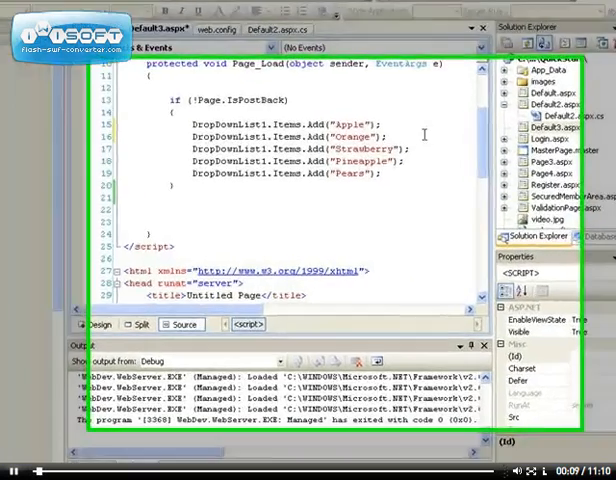
Choose No in the 'There were build errors' dialog so the 'Apple' error appears in the Error List
scroll("up", 3)
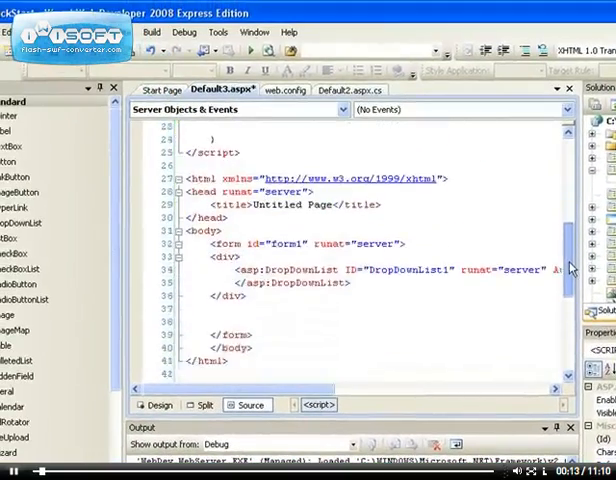
scroll("up", 3)
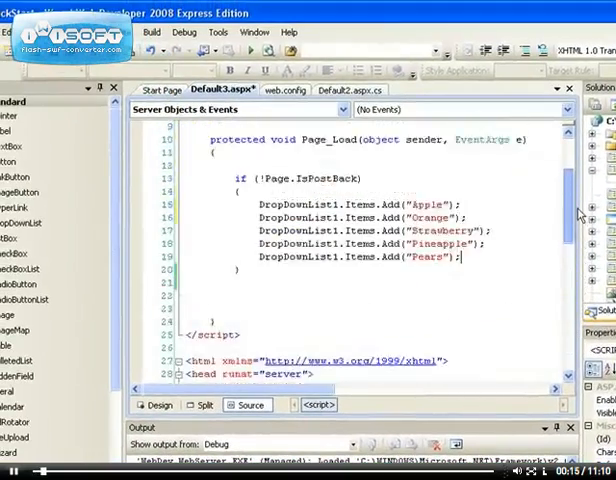
scroll("up", 3)
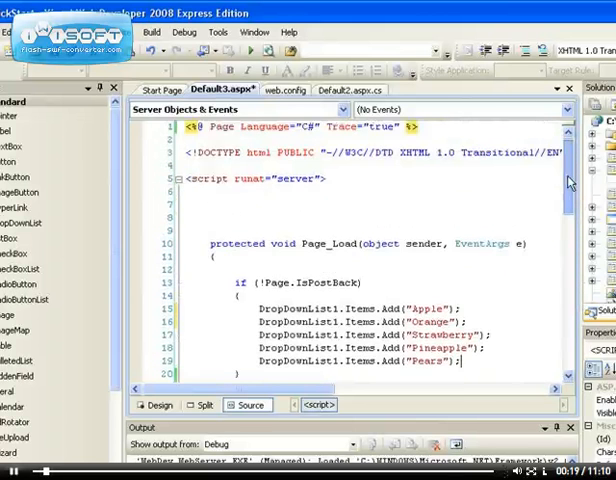
scroll("down", 3)
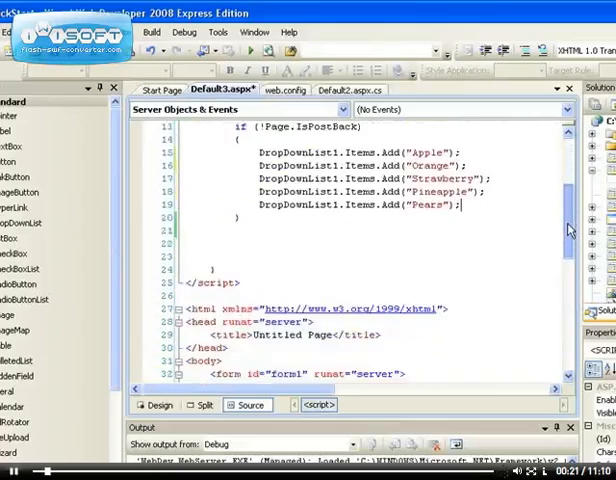
scroll("up", 3)
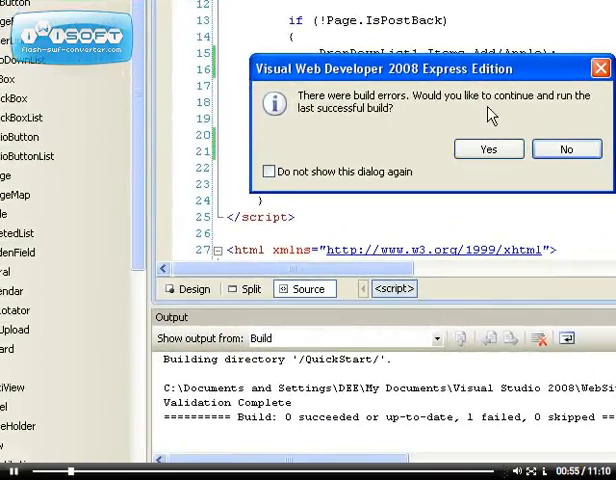
mouse_move(360, 118)
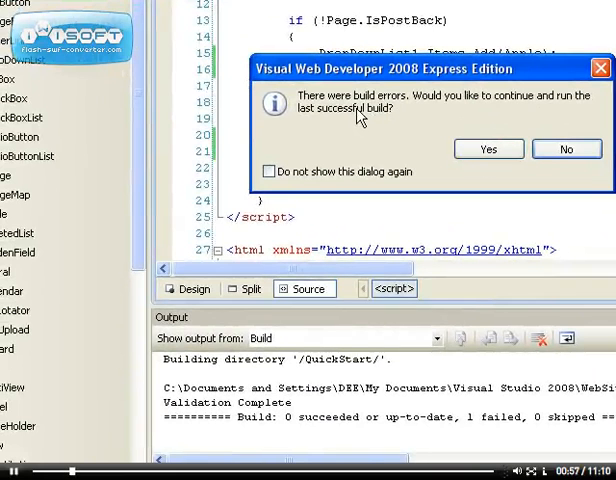
mouse_move(378, 118)
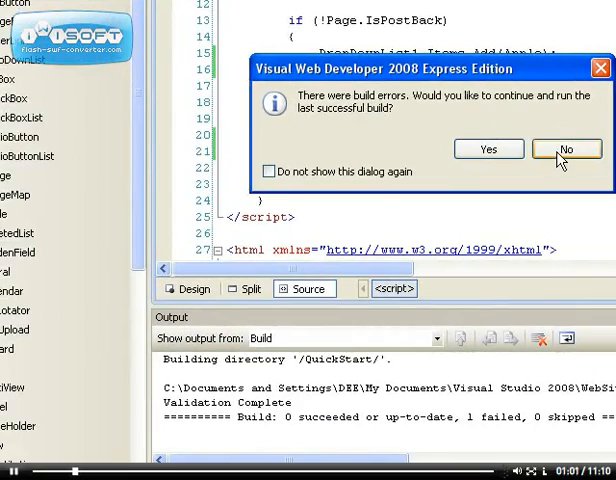
left_click(566, 148)
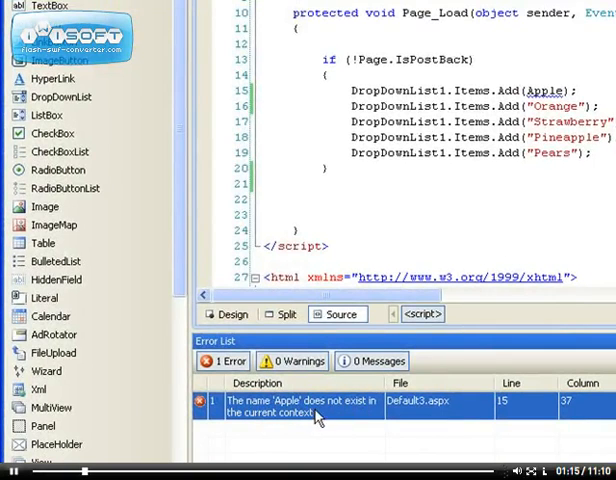
mouse_move(544, 92)
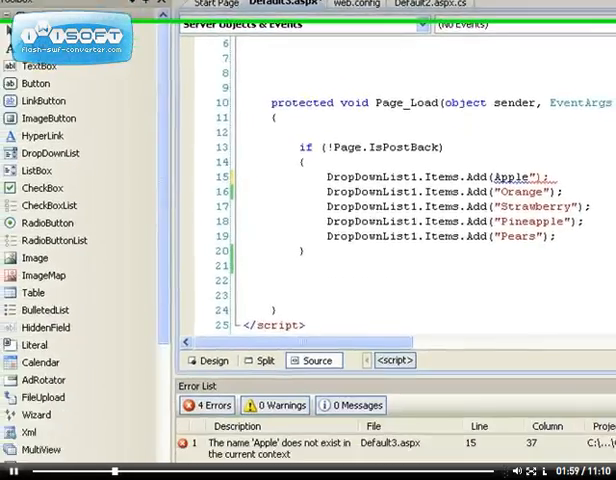
Review the 'Apple' error and restore line 15 to Items.Add("Apple")
scroll("down", 3)
type("\"")
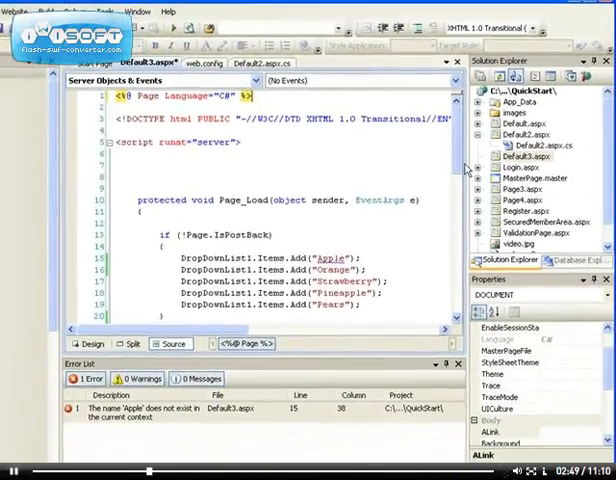
Open web.config from Solution Explorer and delete its <compilation debug="true"> element
scroll("down", 3)
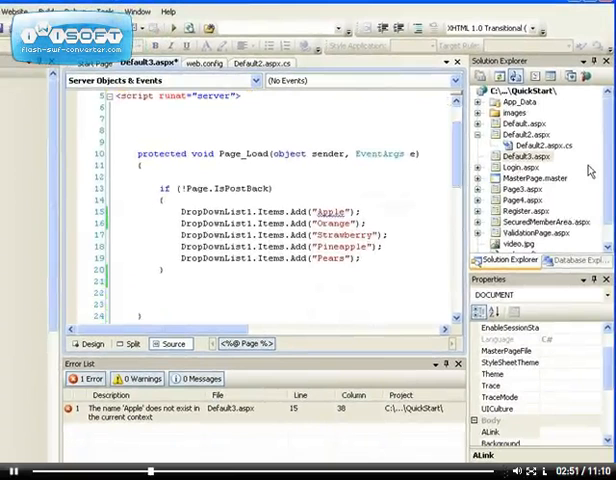
left_click(528, 134)
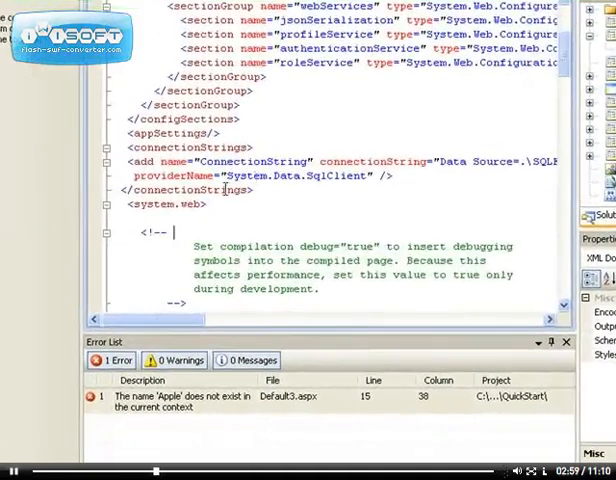
scroll("down", 3)
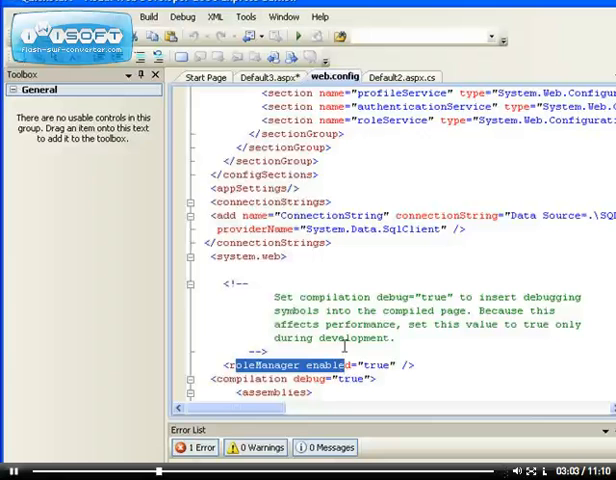
scroll("down", 3)
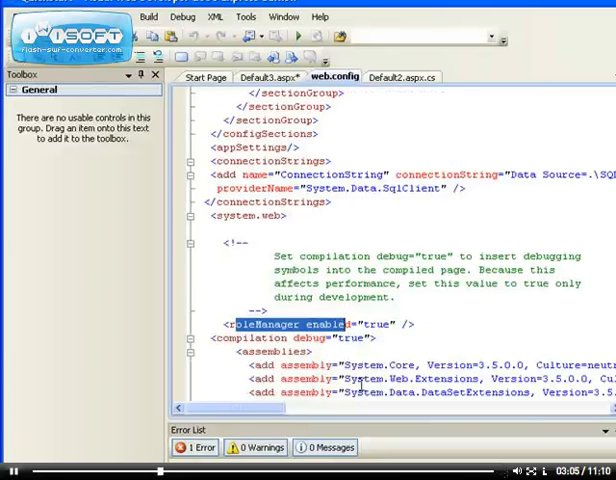
scroll("down", 3)
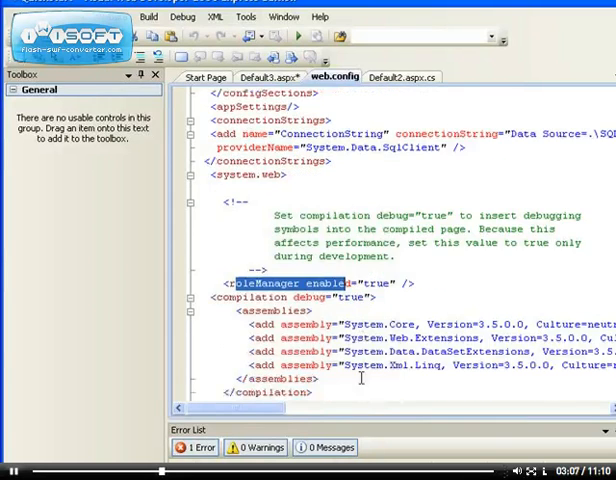
scroll("up", 3)
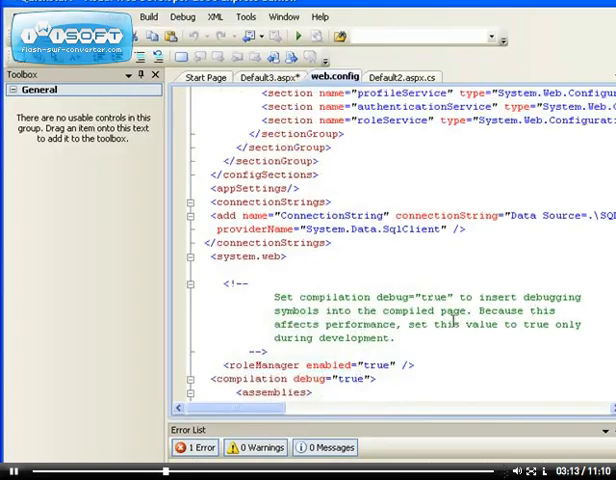
scroll("down", 3)
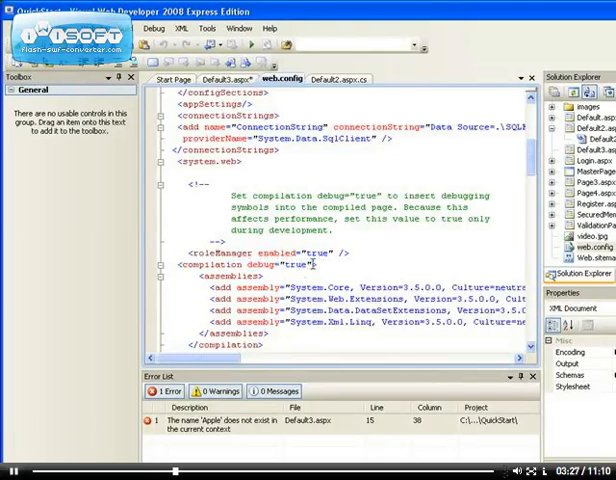
double_click(272, 264)
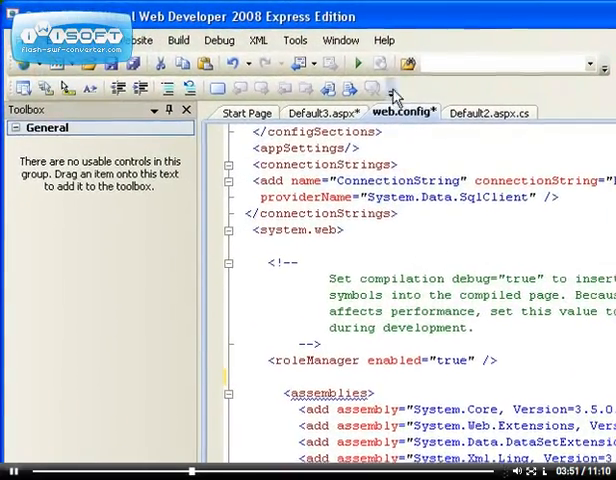
Start debugging, decline the failed build, and restore <compilation debug="true"> above <assemblies>
left_click(356, 64)
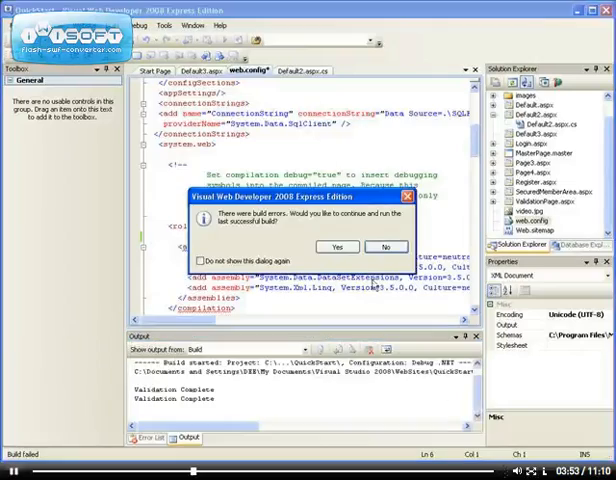
left_click(384, 246)
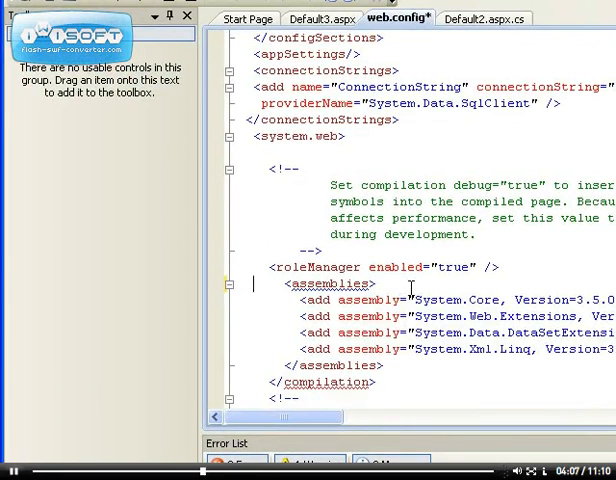
type("<compilation debug=\"true\">")
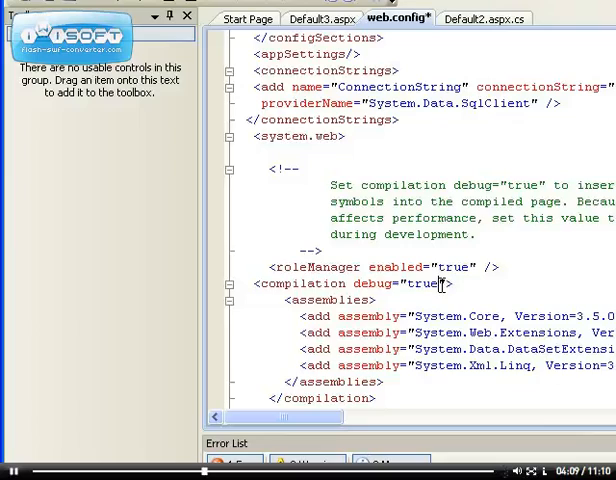
double_click(420, 284)
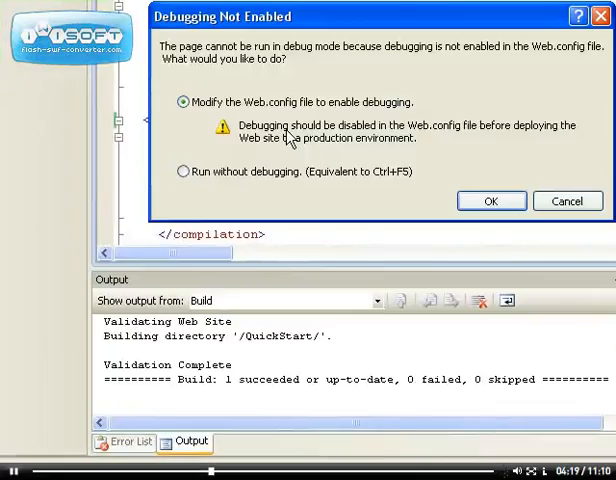
mouse_move(226, 48)
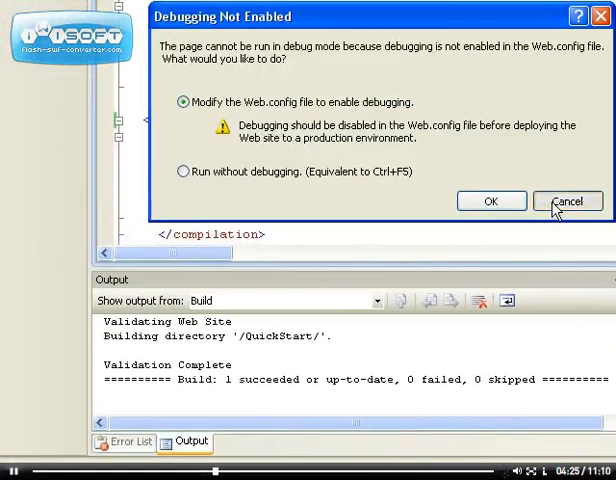
Cancel the Debugging Not Enabled prompt, run again and choose 'Run without debugging'
left_click(568, 200)
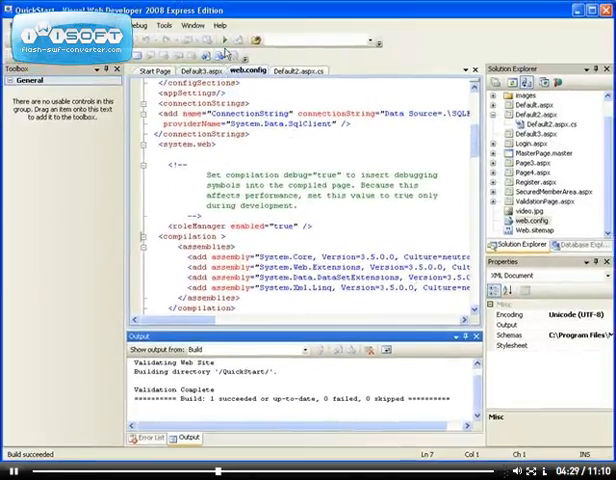
left_click(226, 44)
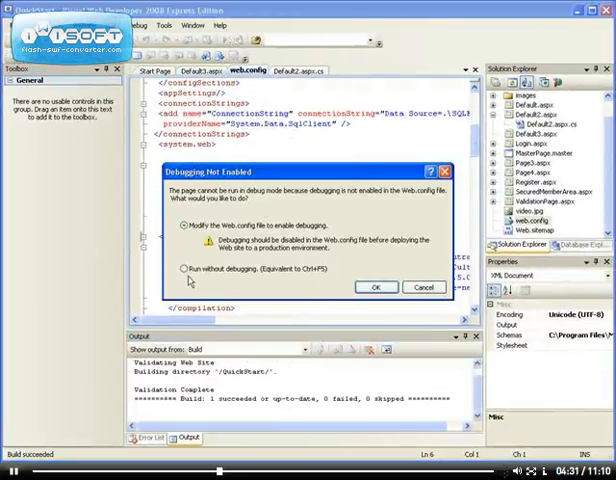
left_click(376, 288)
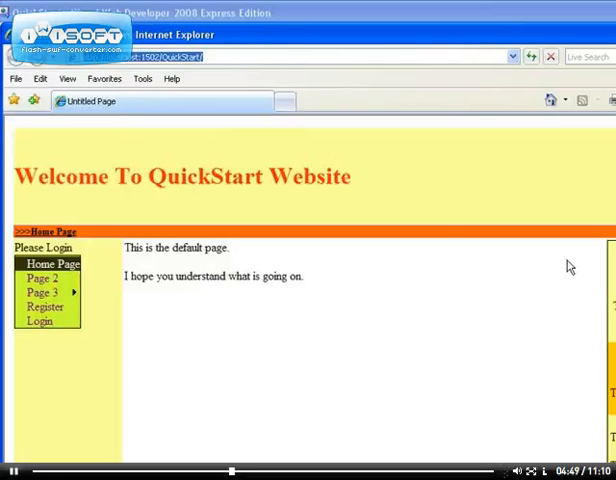
Browse Page 3, Register, Validation and Login from the site menu, then close Internet Explorer
left_click(44, 276)
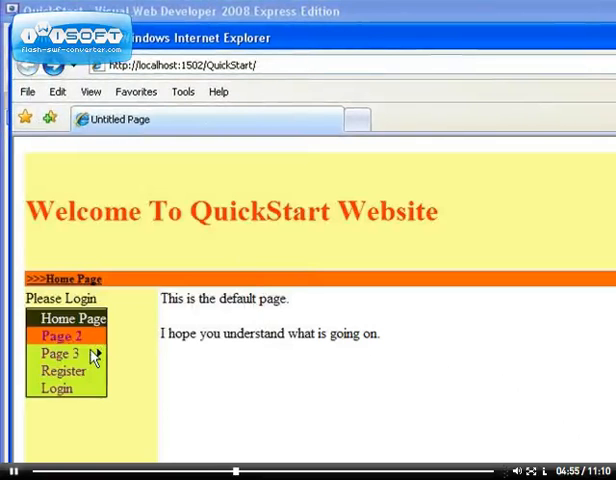
left_click(60, 352)
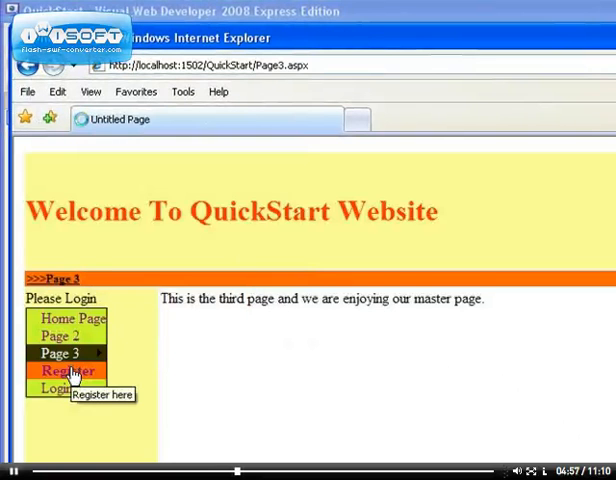
left_click(68, 372)
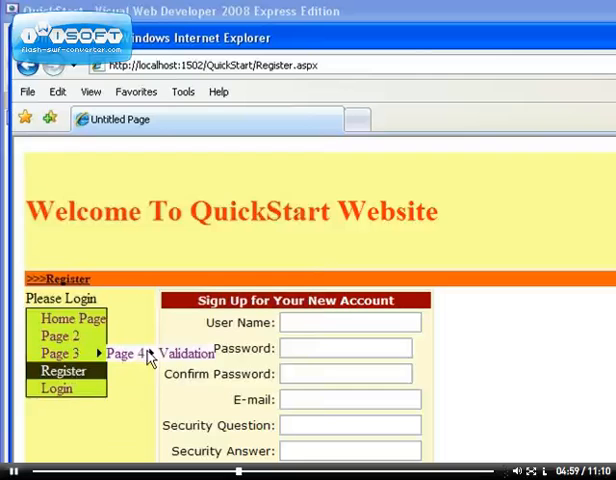
left_click(186, 352)
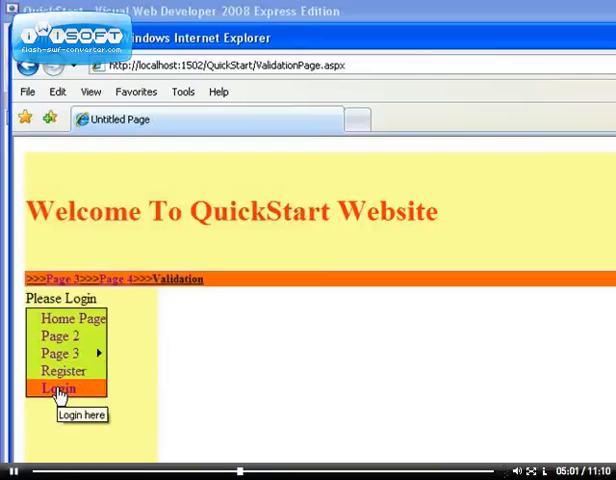
left_click(56, 388)
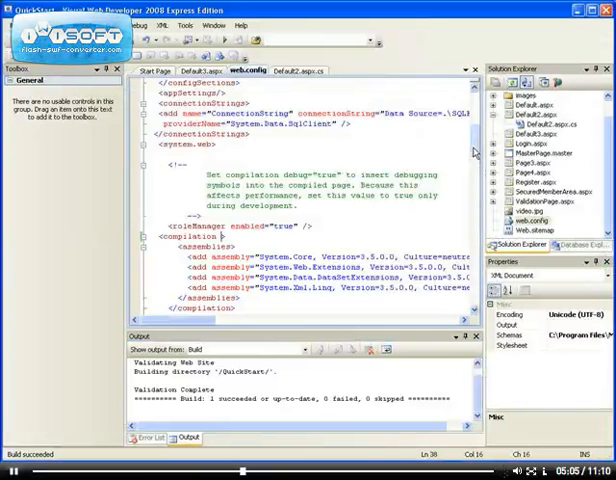
scroll("up", 3)
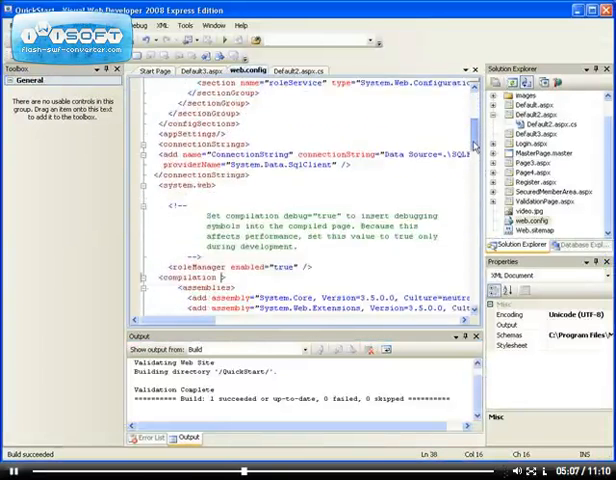
scroll("up", 3)
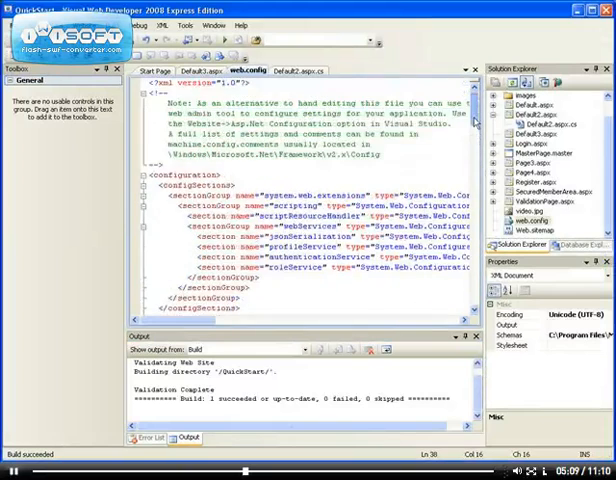
scroll("down", 3)
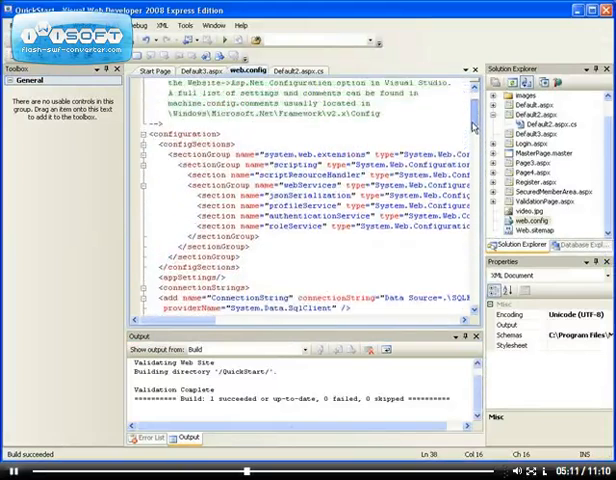
Add Debug="true" to Default3.aspx's Page directive, run it and dismiss the debugging prompt
scroll("up", 3)
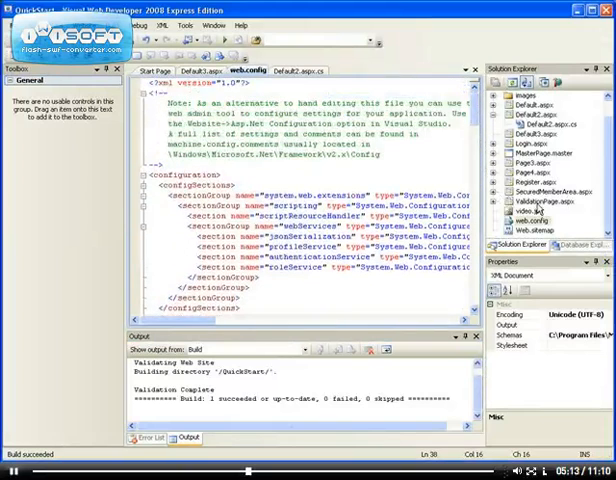
left_click(192, 72)
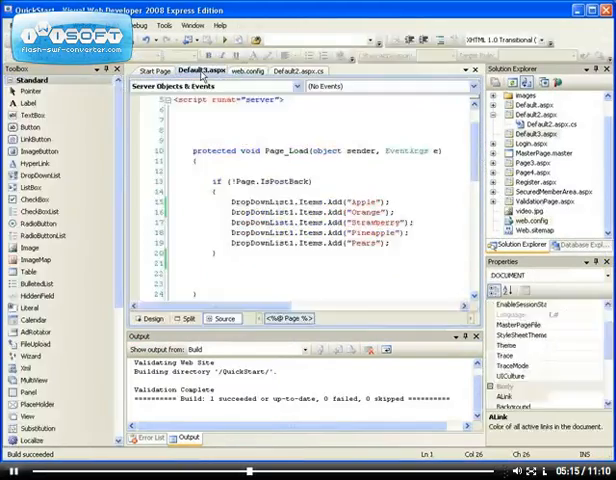
scroll("up", 3)
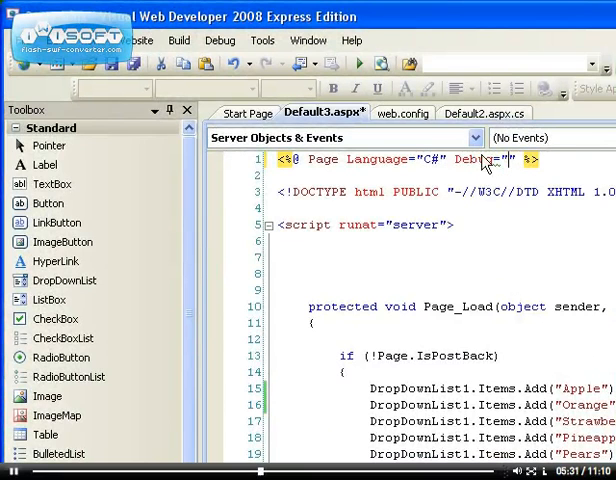
type("true")
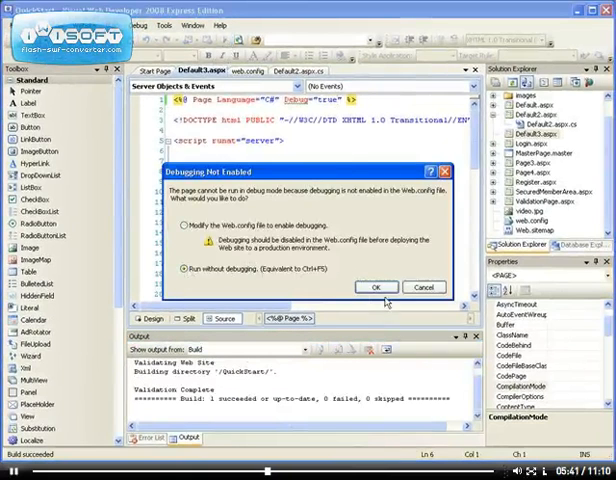
left_click(376, 288)
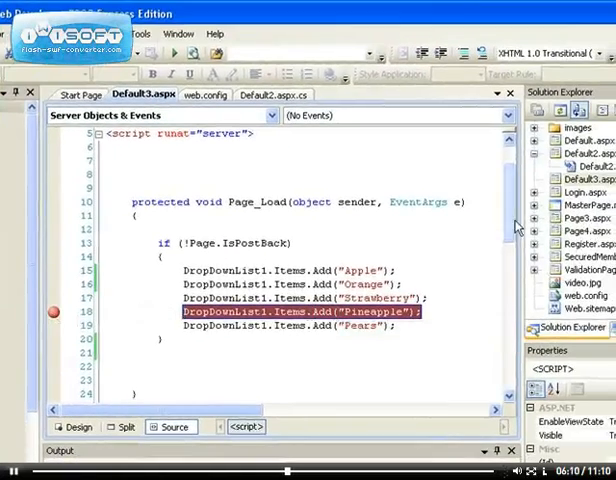
Set a breakpoint on the Pineapple line and start debugging so execution pauses there
scroll("up", 3)
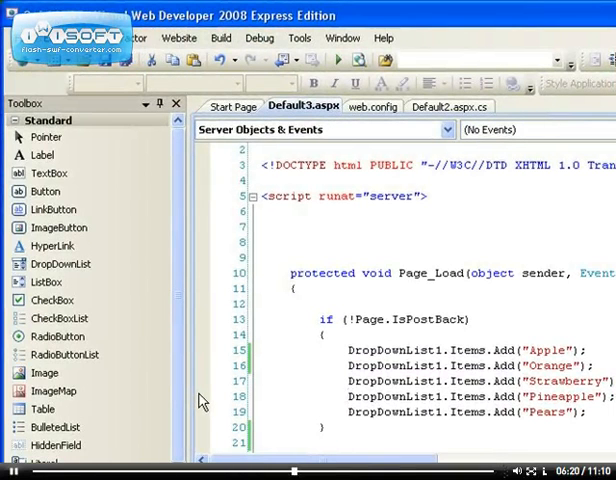
left_click(202, 396)
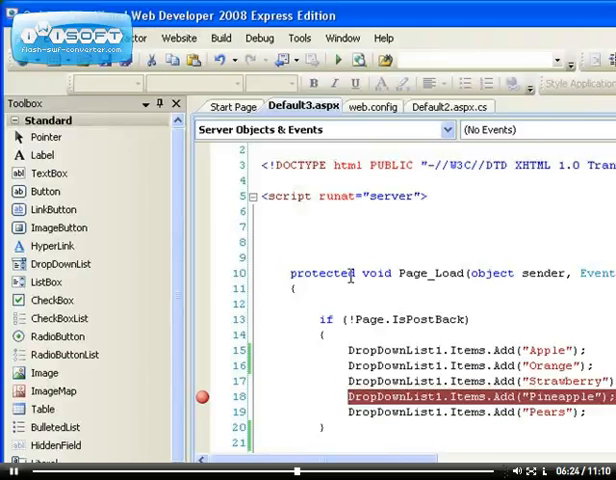
left_click(260, 38)
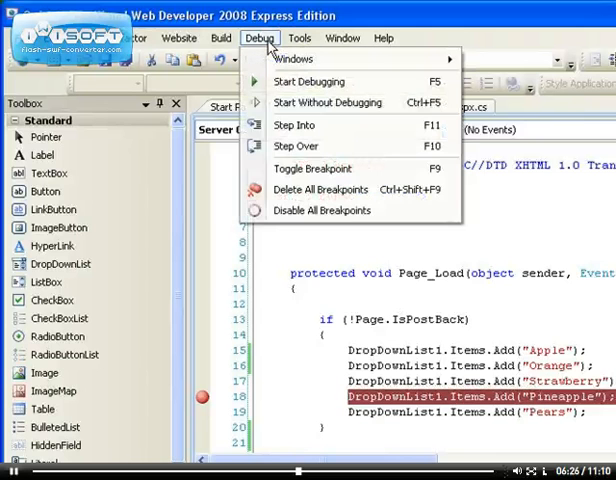
left_click(308, 80)
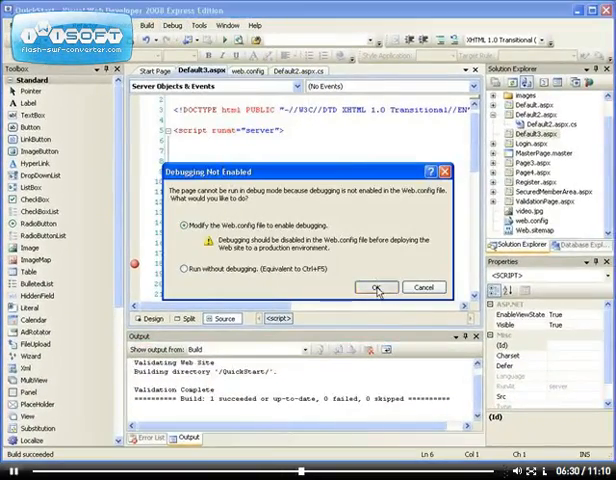
left_click(376, 288)
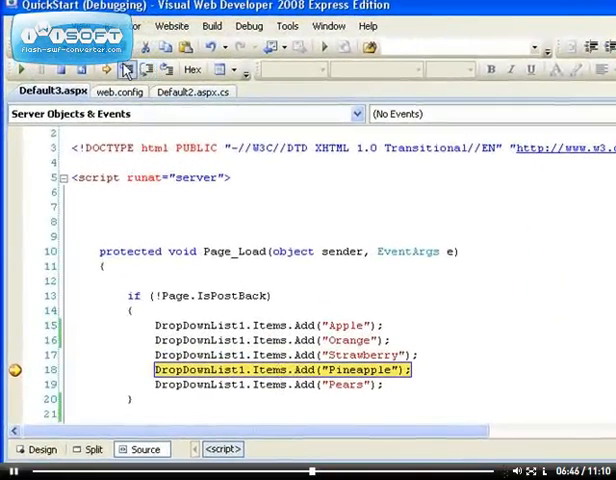
mouse_move(148, 68)
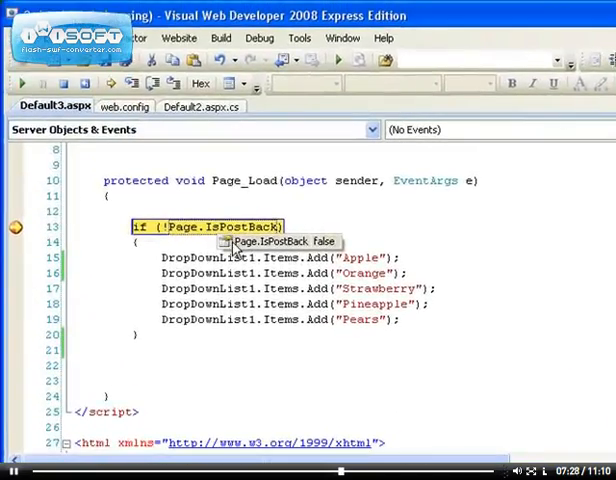
mouse_move(304, 248)
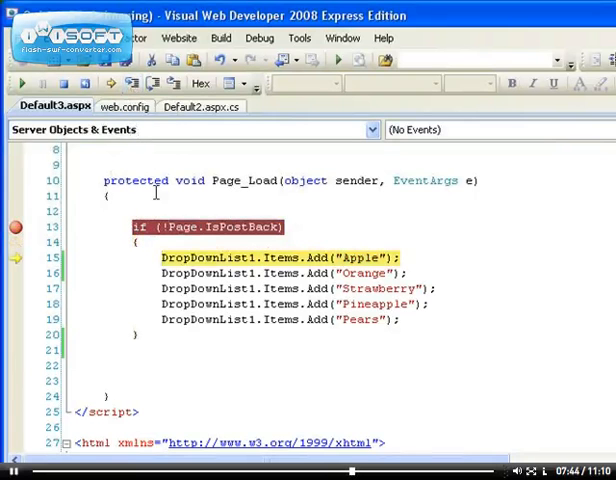
mouse_move(364, 258)
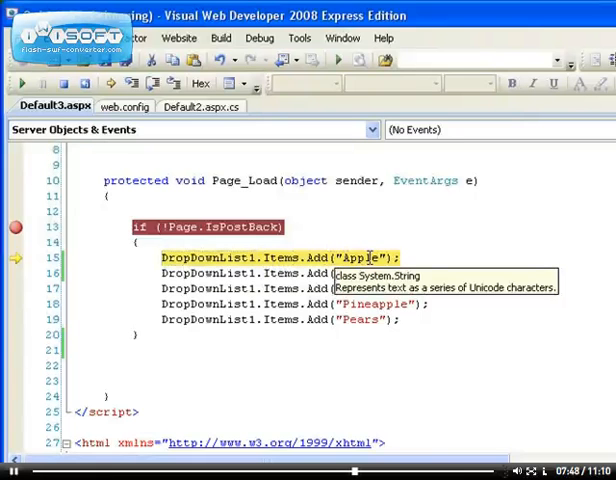
mouse_move(156, 84)
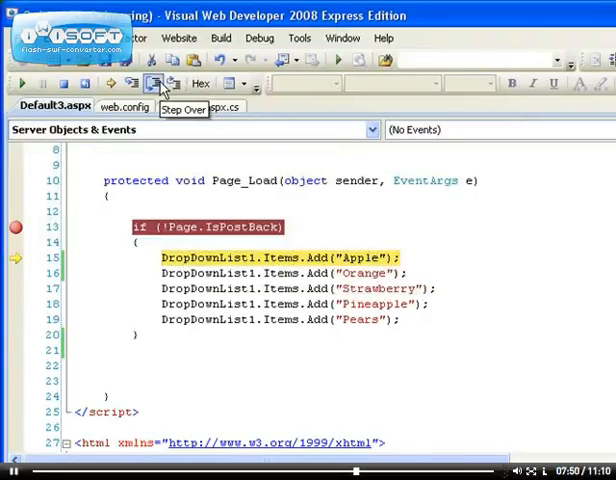
Step Over through the Apple and Pears Items.Add lines to the end of Page_Load
left_click(152, 84)
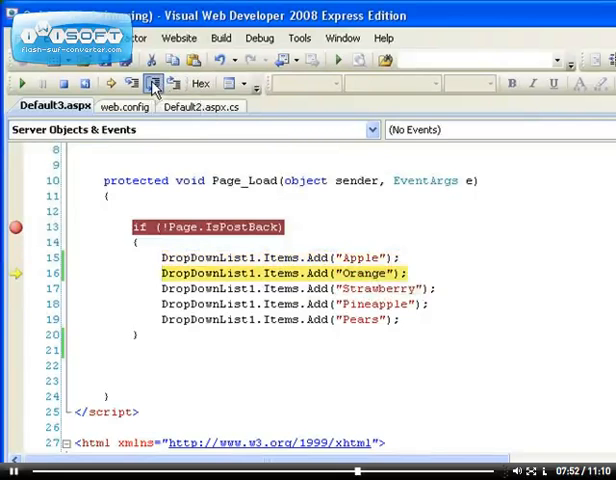
left_click(152, 84)
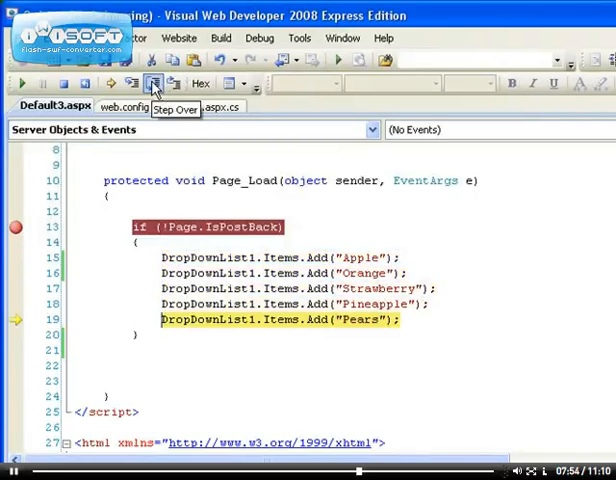
left_click(152, 84)
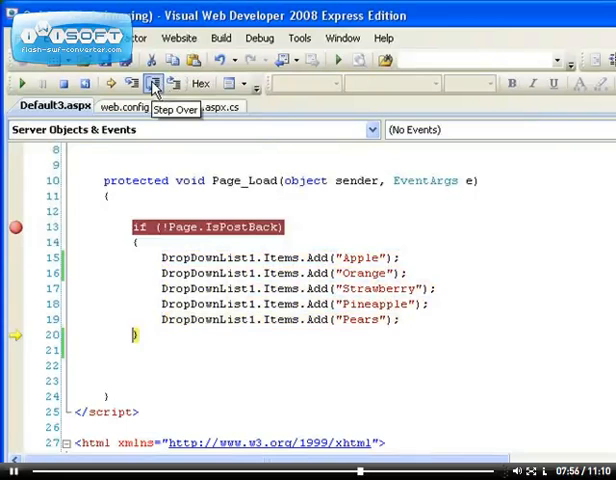
left_click(152, 84)
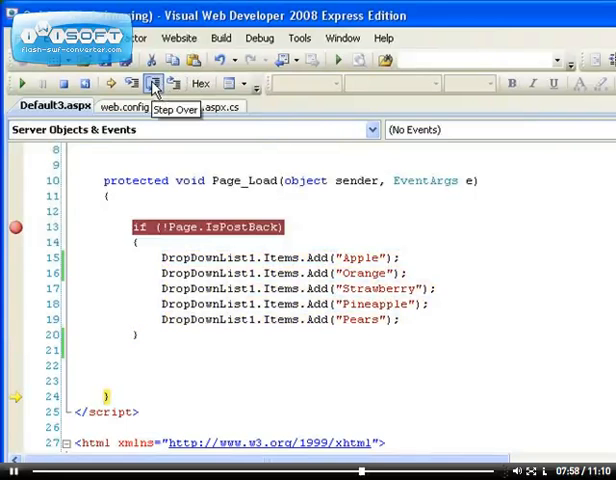
left_click(152, 84)
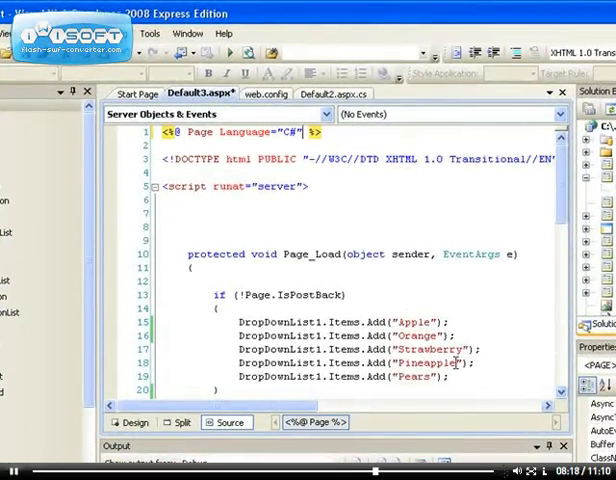
Insert Trace.Warn("Apple is added") and Trace.Warn("orange is added") after their Items.Add lines
type("Trace.Warn")
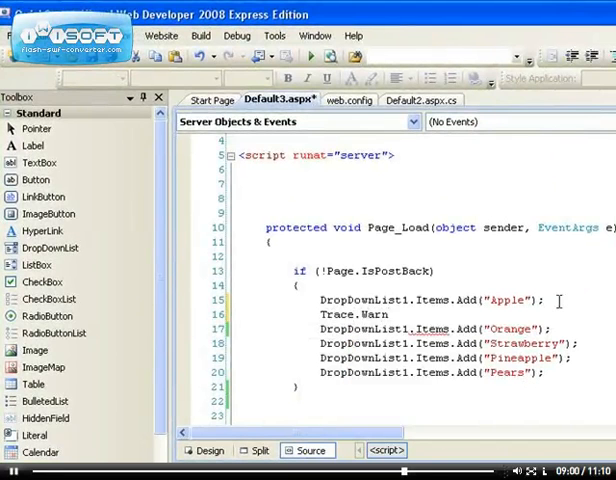
type("(\"")
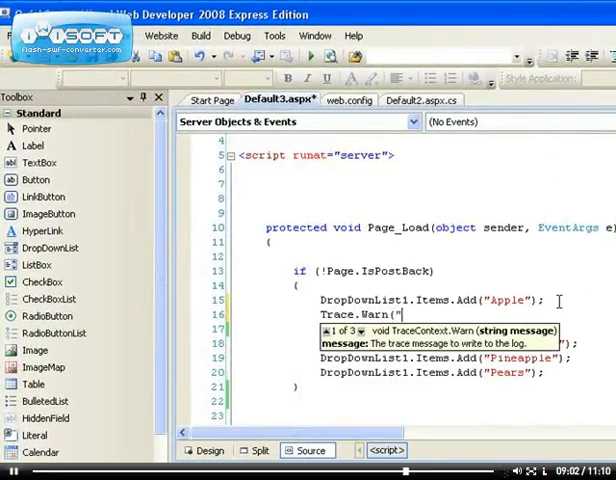
type("Apple is")
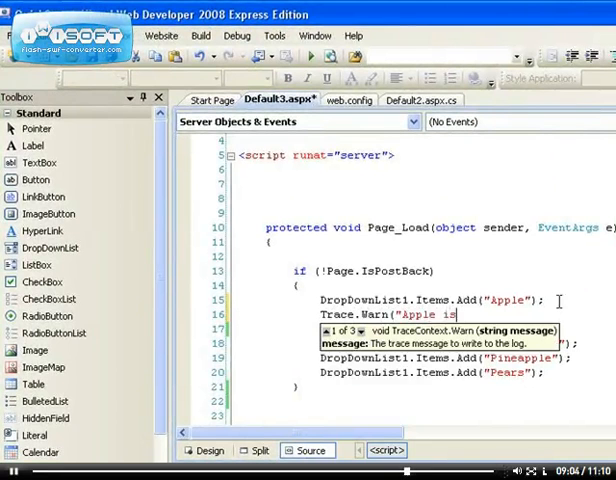
type("added\");")
type("Trace")
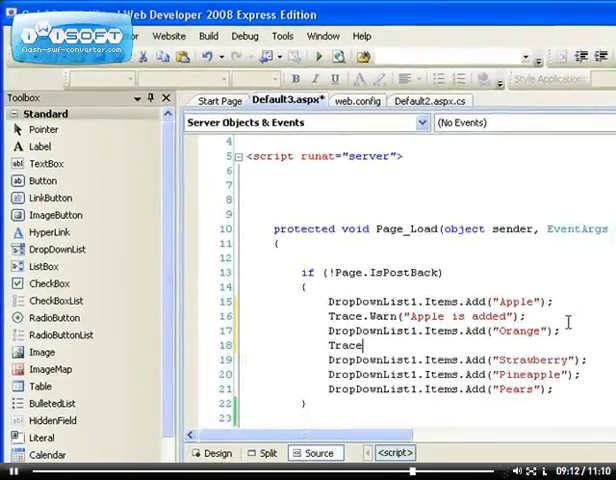
type(".Warn(\"or")
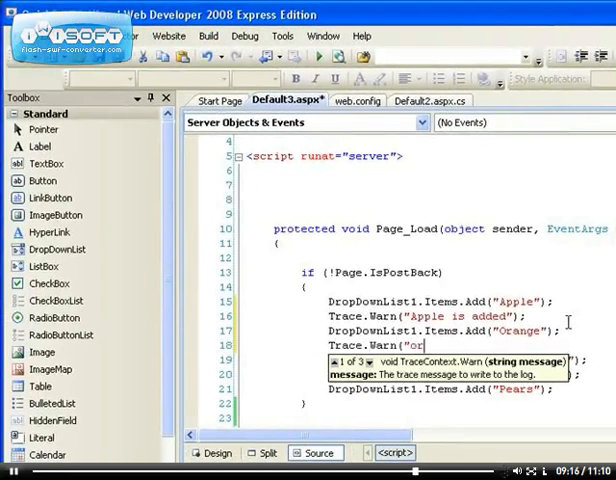
type("ange is ad")
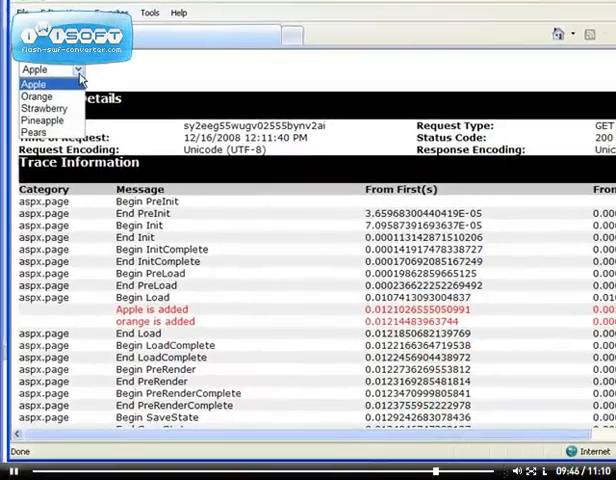
mouse_move(36, 96)
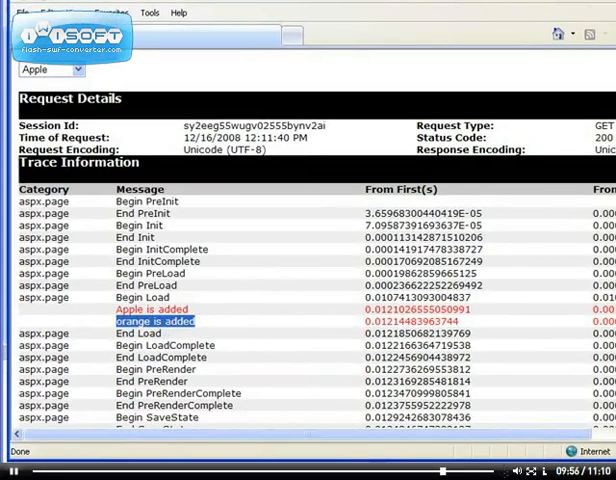
Review the trace report's Apple and orange warnings, Control Tree and Session State in Internet Explorer
scroll("down", 3)
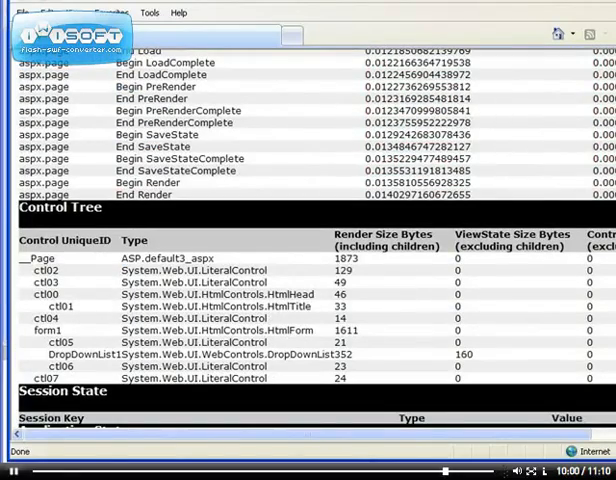
double_click(464, 354)
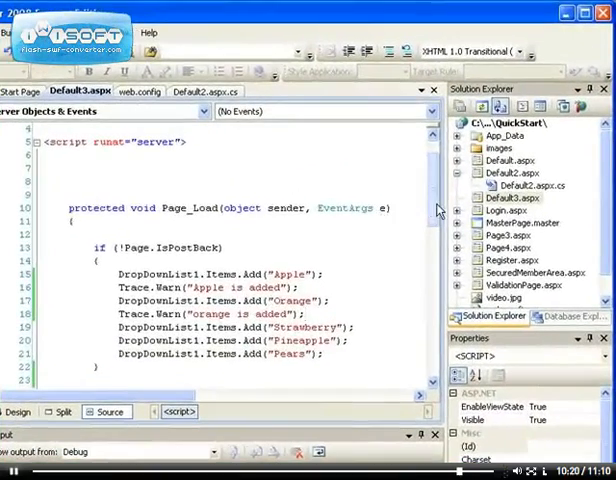
scroll("down", 3)
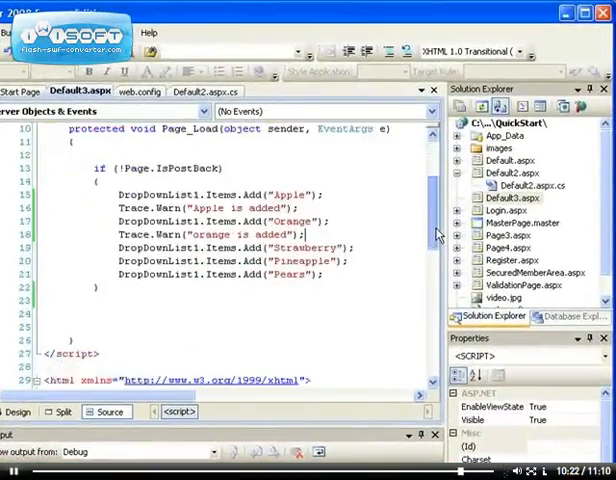
scroll("up", 3)
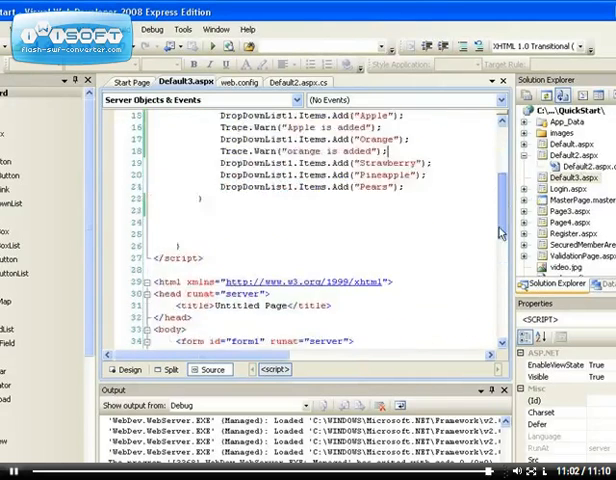
scroll("up", 3)
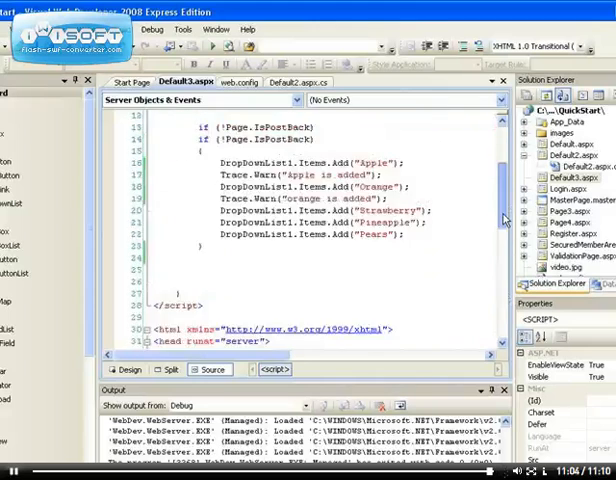
scroll("down", 3)
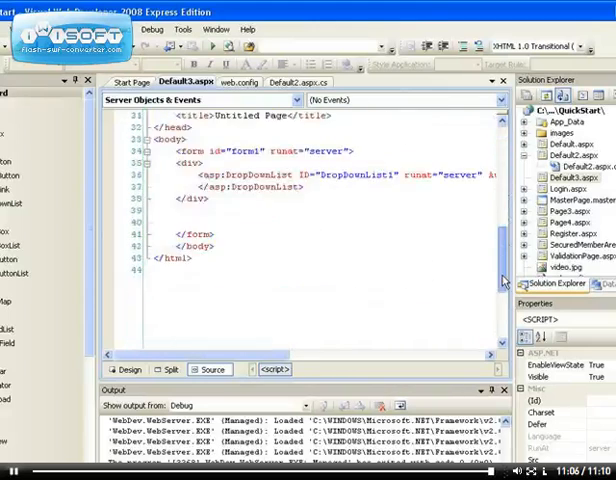